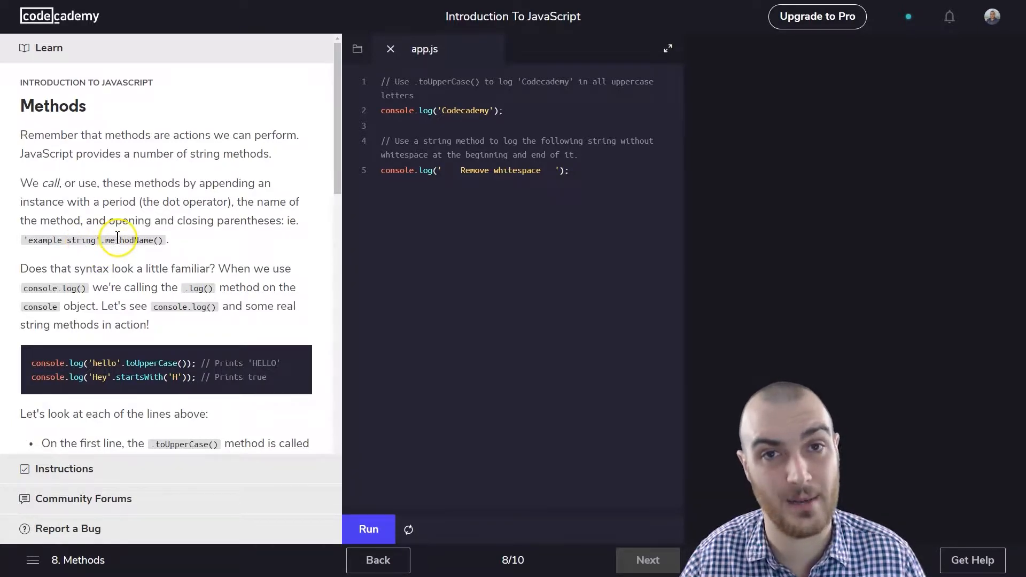
mouse_move(86, 253)
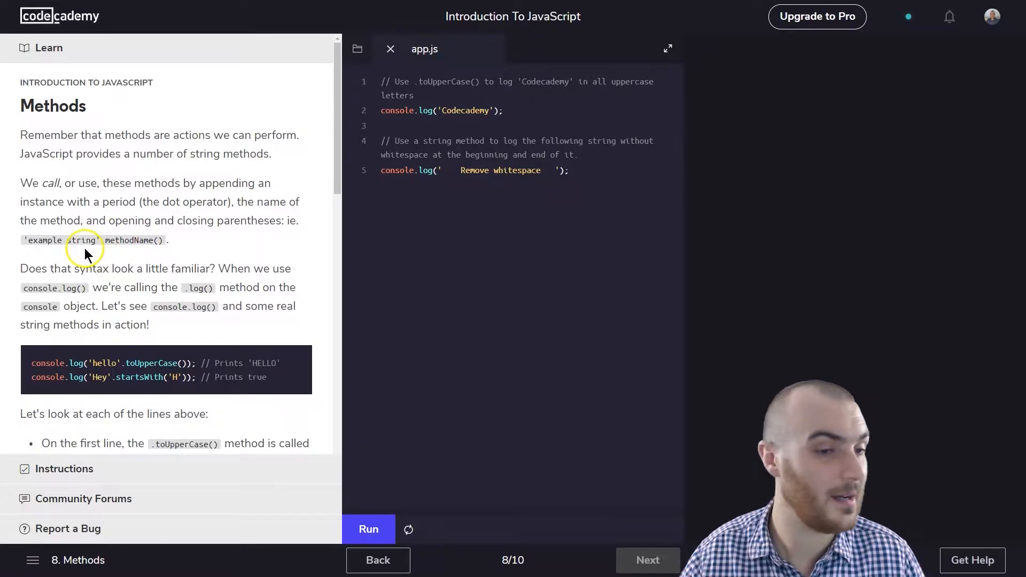
mouse_move(75, 264)
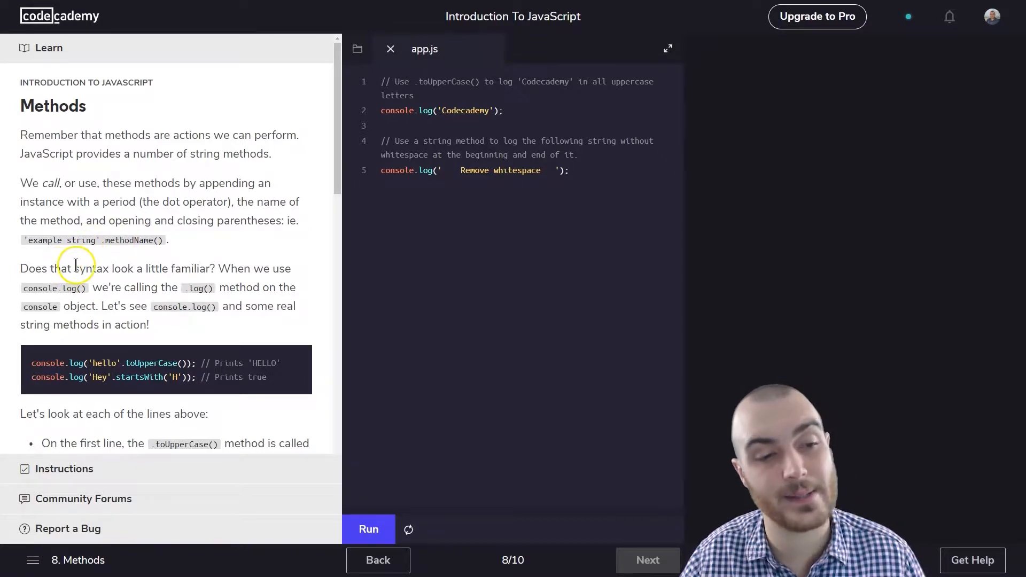
mouse_move(283, 271)
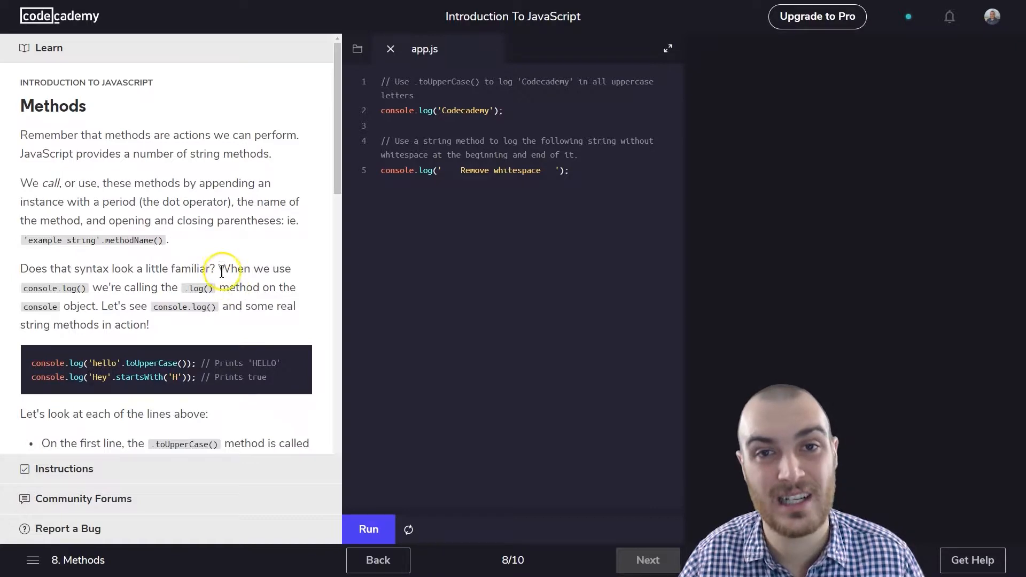
mouse_move(198, 274)
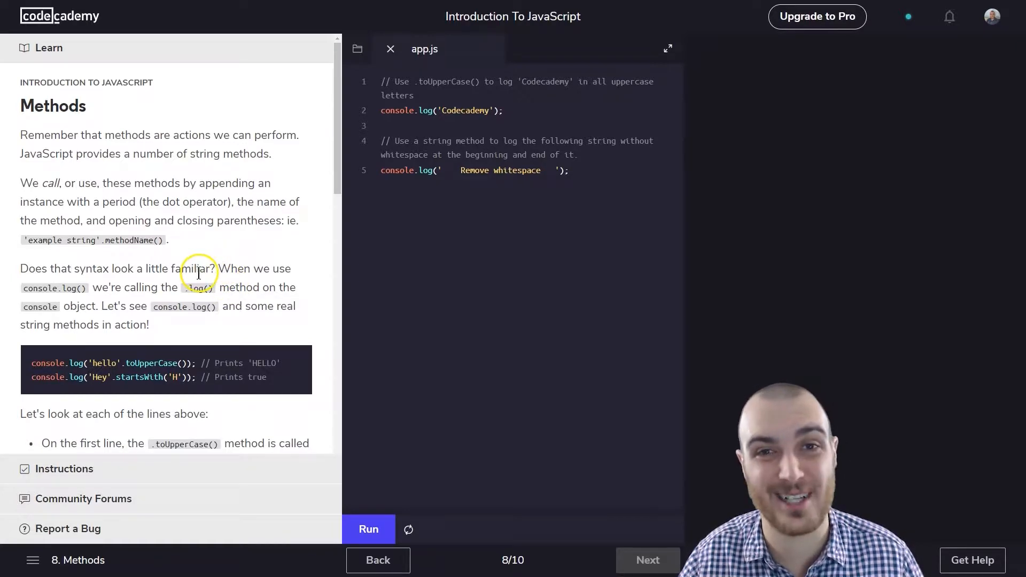
mouse_move(130, 311)
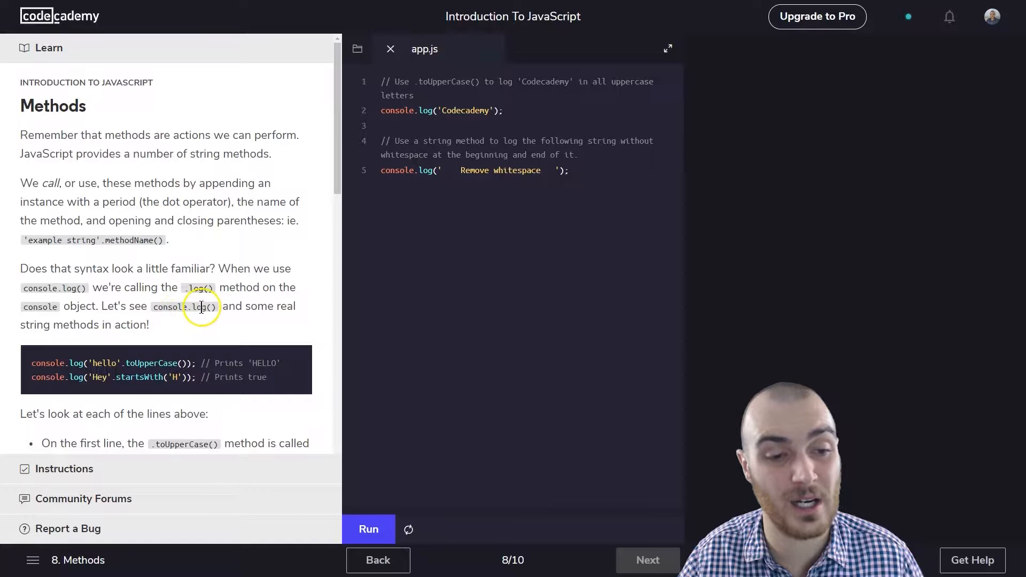
mouse_move(235, 302)
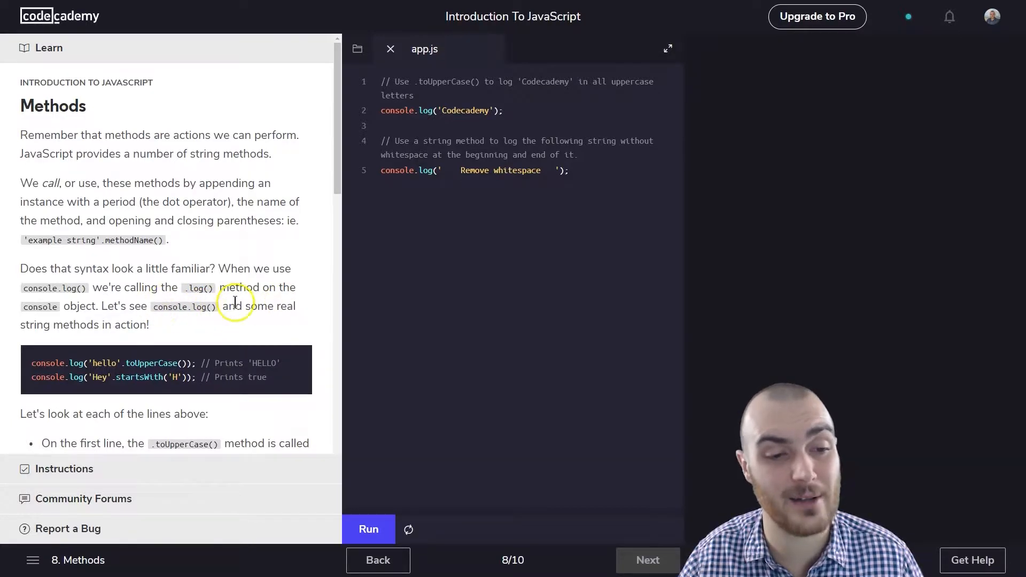
mouse_move(134, 338)
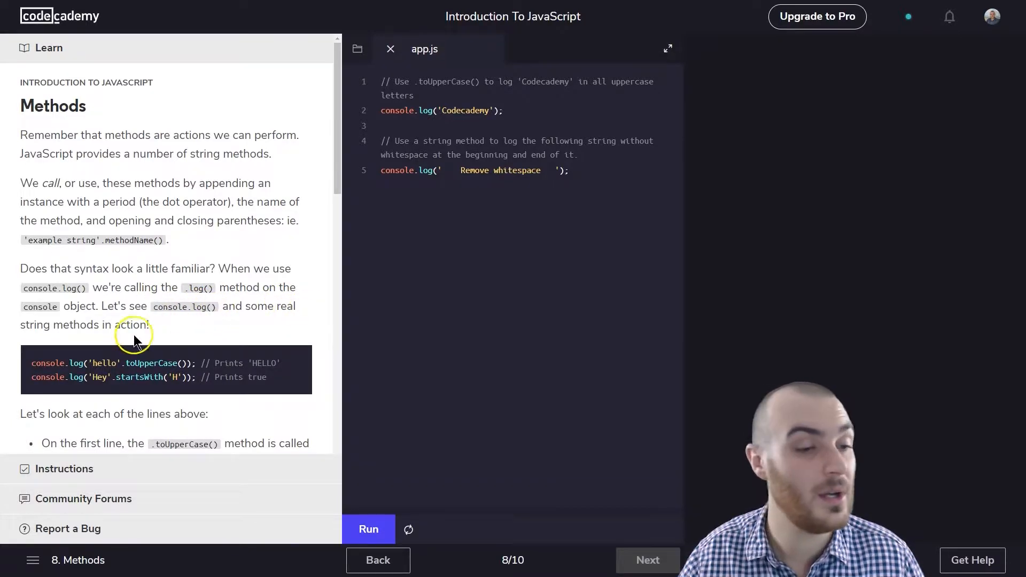
Append .toUpperCase() to 'Codecademy' in the first console.log and run it to print CODECADEMY
scroll(down, 3)
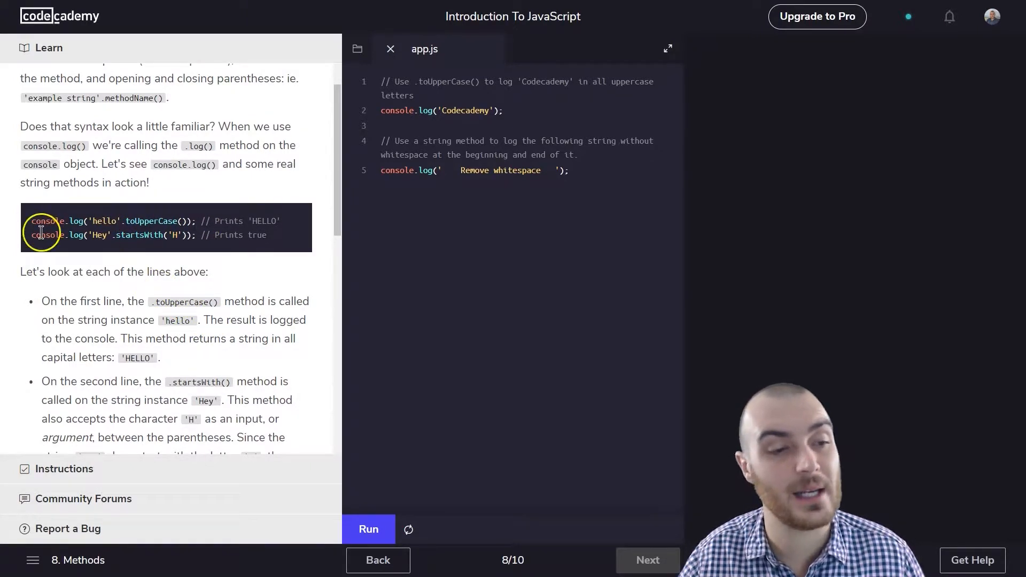
mouse_move(160, 235)
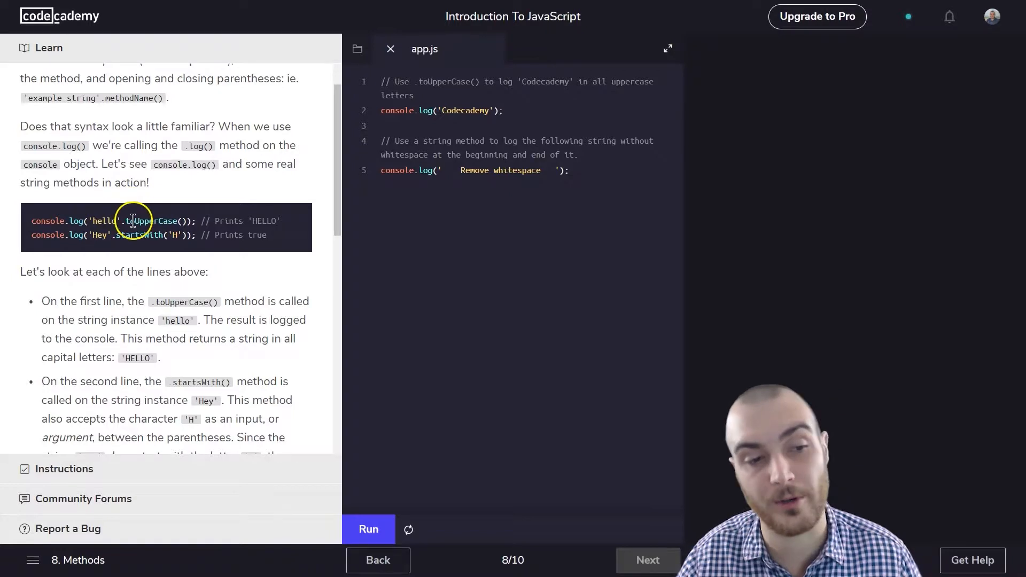
mouse_move(92, 218)
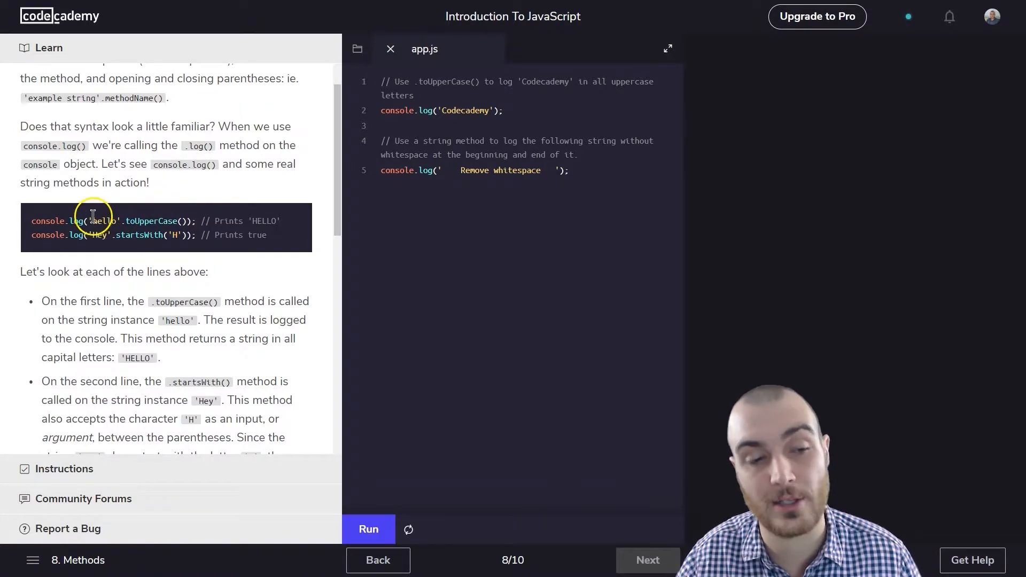
mouse_move(125, 220)
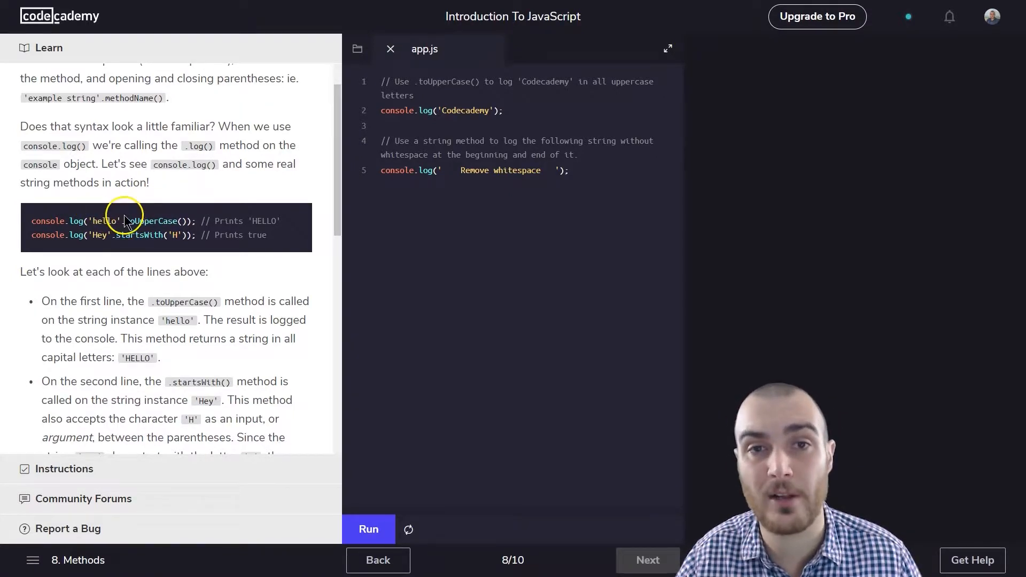
mouse_move(158, 234)
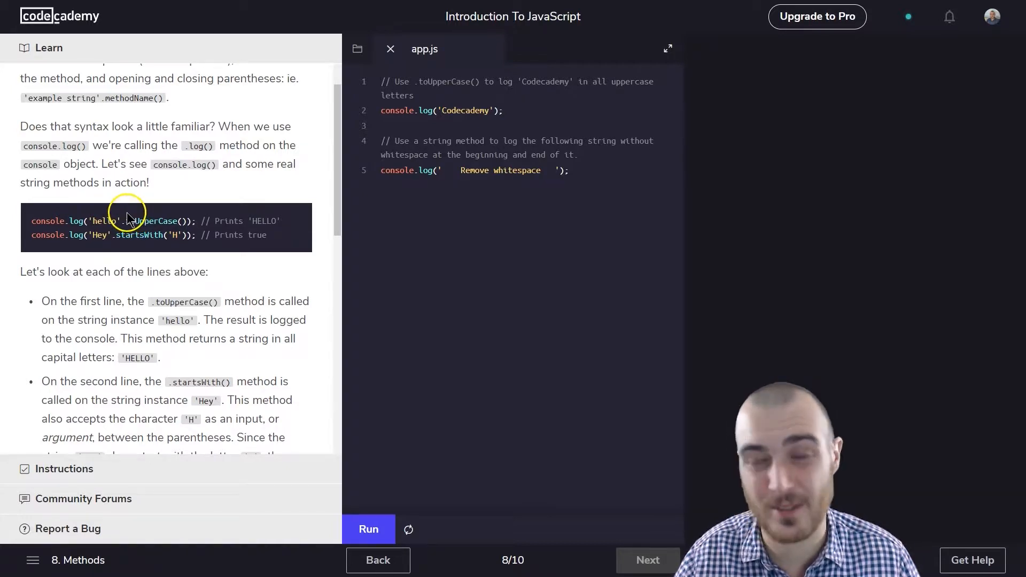
mouse_move(122, 235)
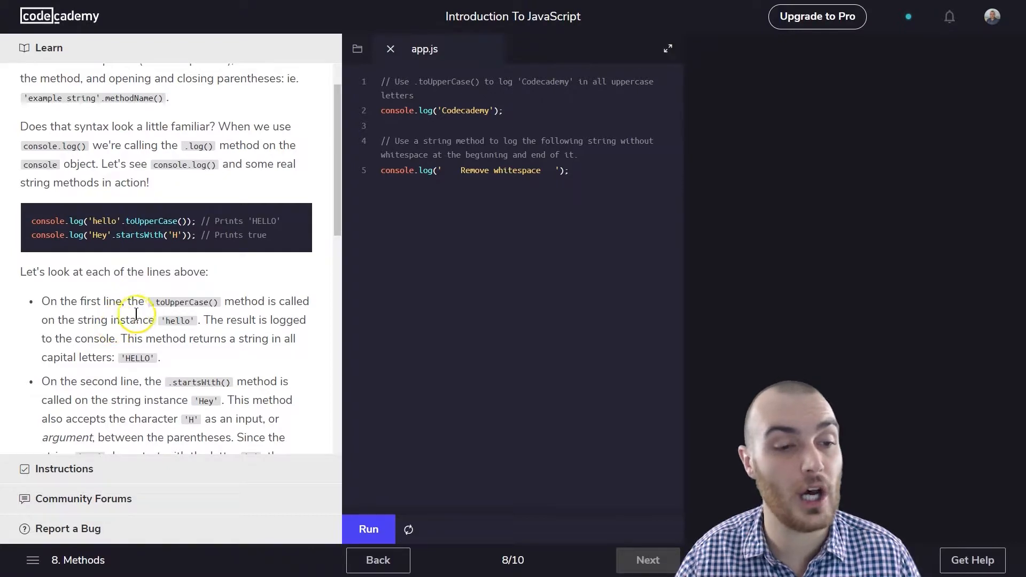
mouse_move(302, 318)
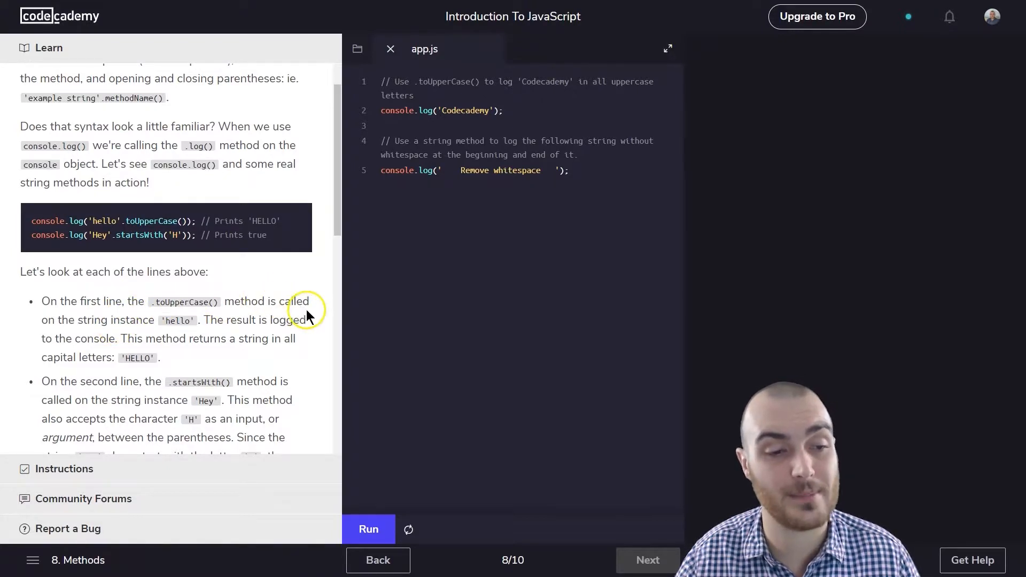
scroll(down, 3)
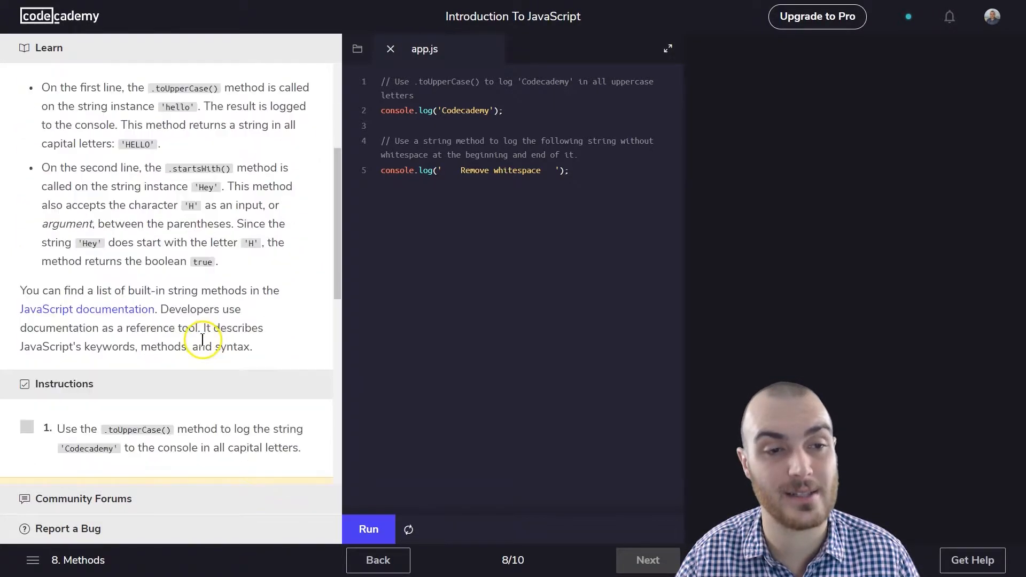
mouse_move(194, 321)
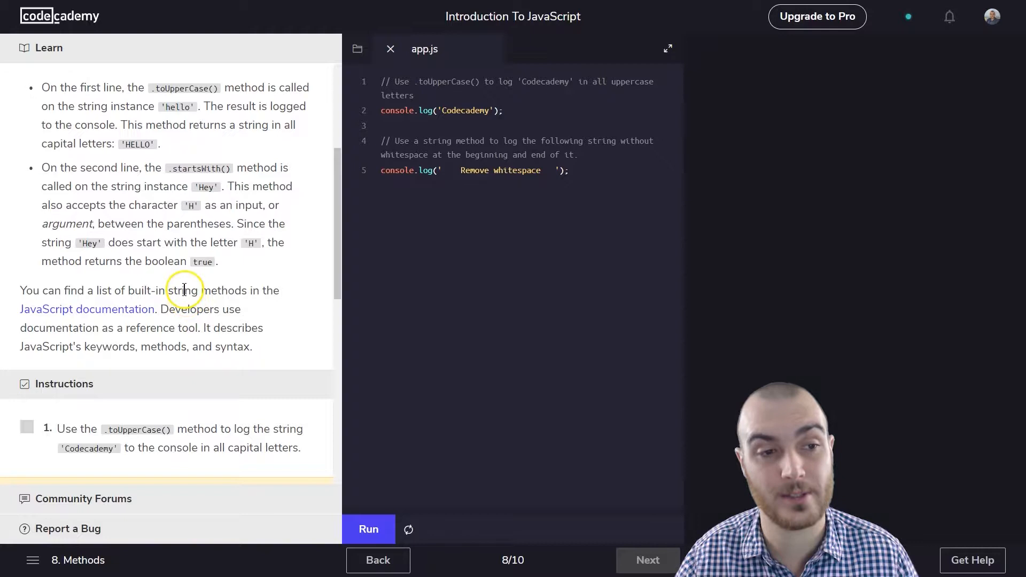
mouse_move(174, 279)
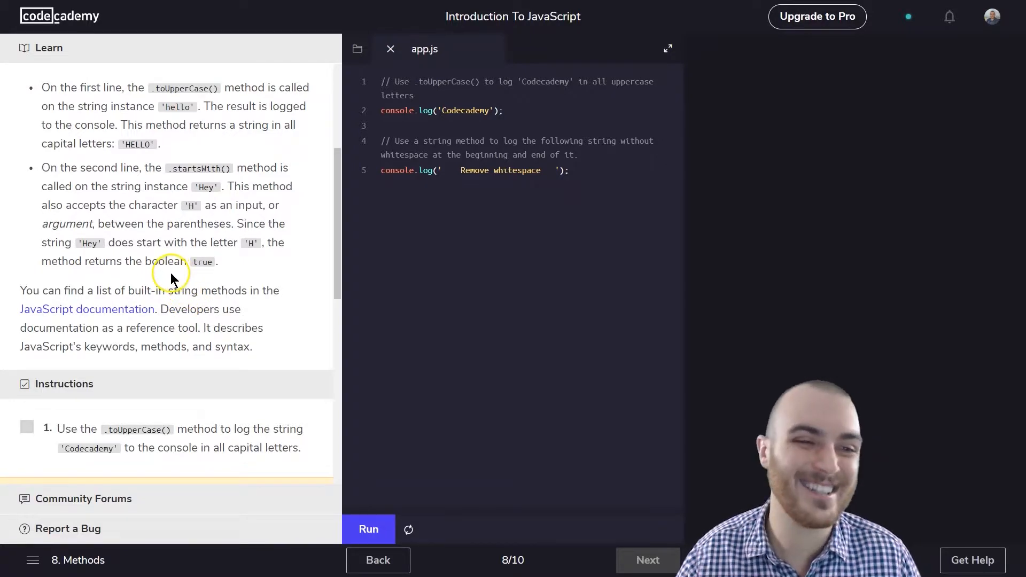
mouse_move(201, 198)
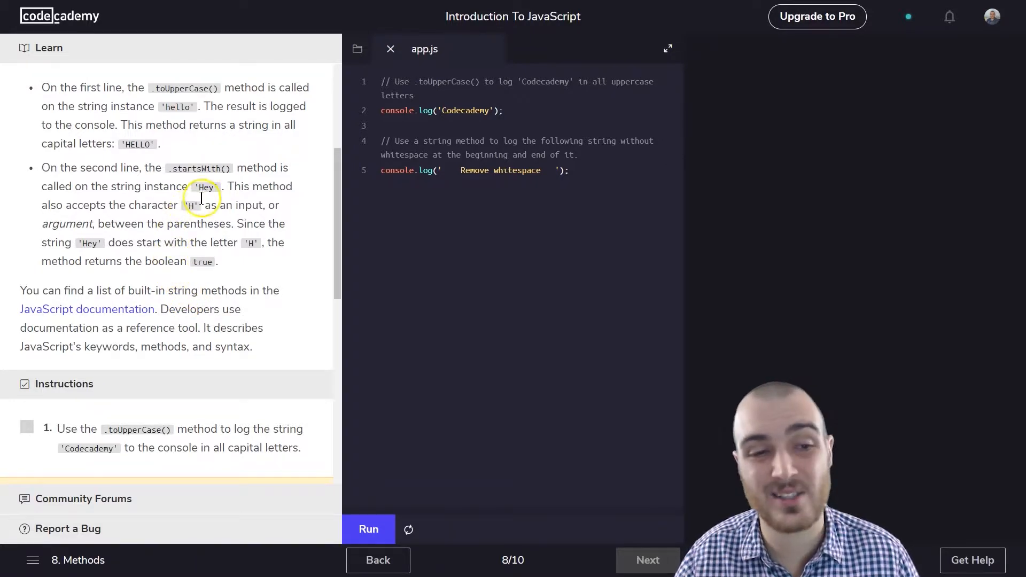
mouse_move(193, 206)
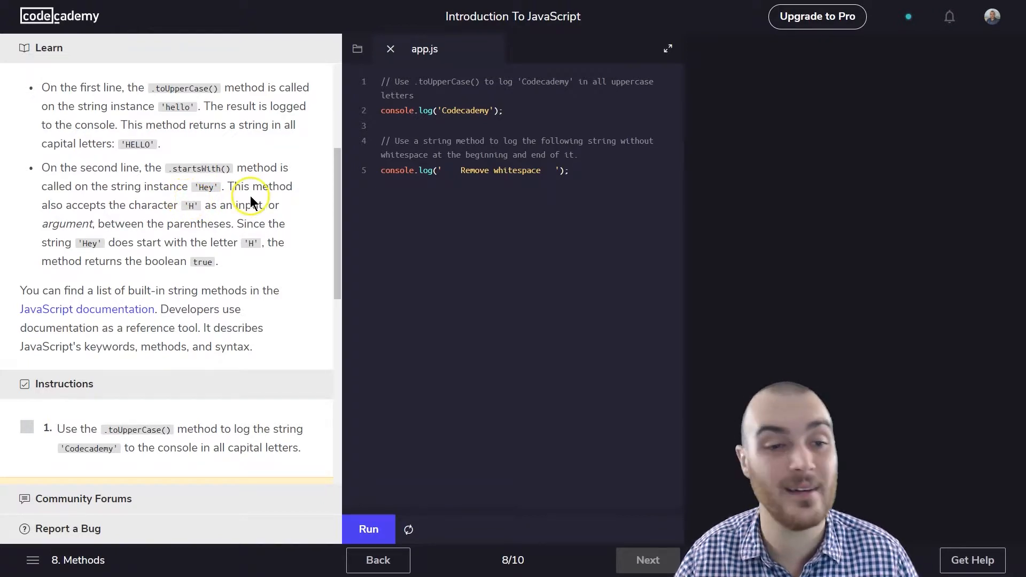
mouse_move(171, 209)
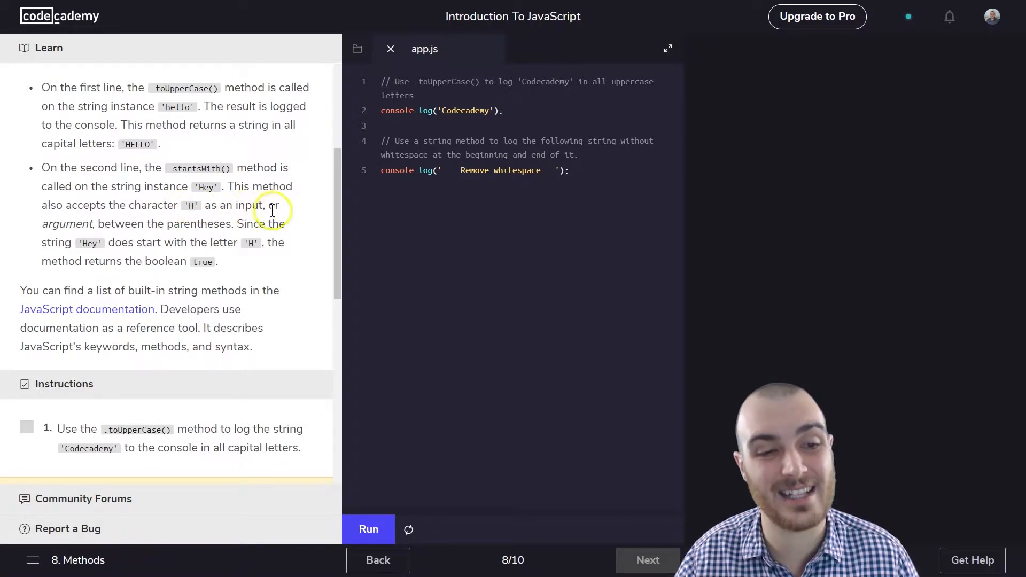
mouse_move(206, 223)
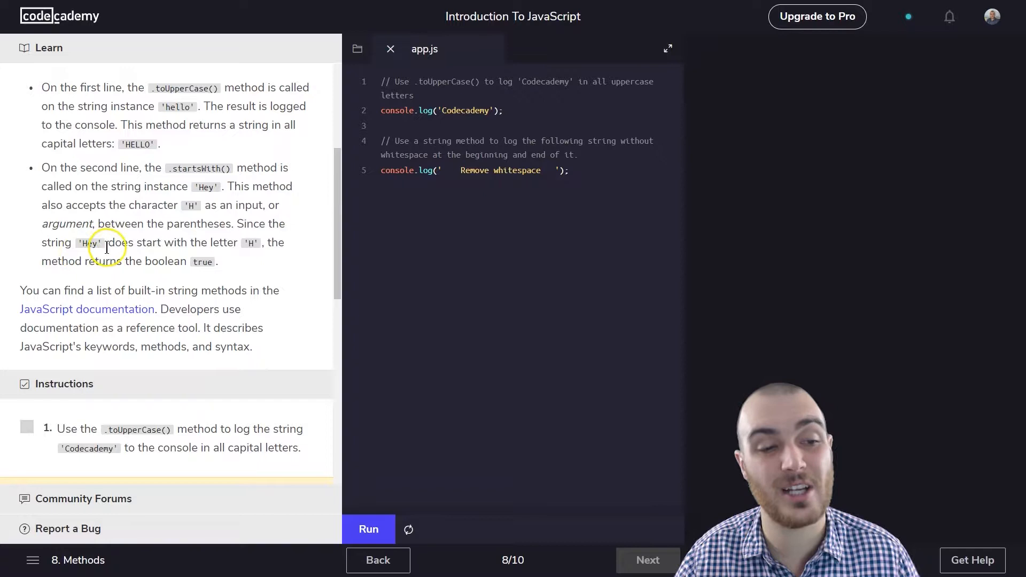
mouse_move(246, 243)
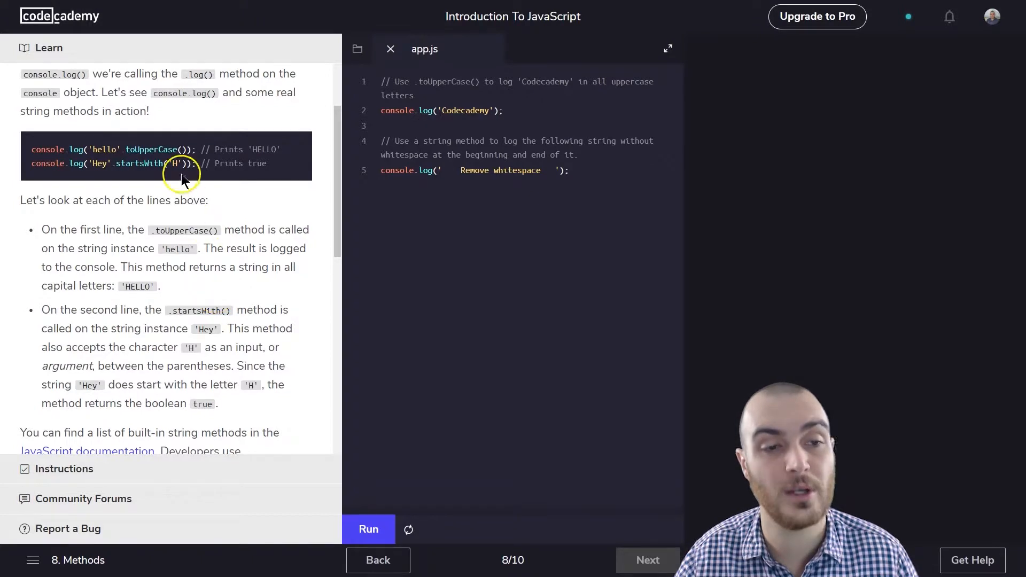
mouse_move(165, 161)
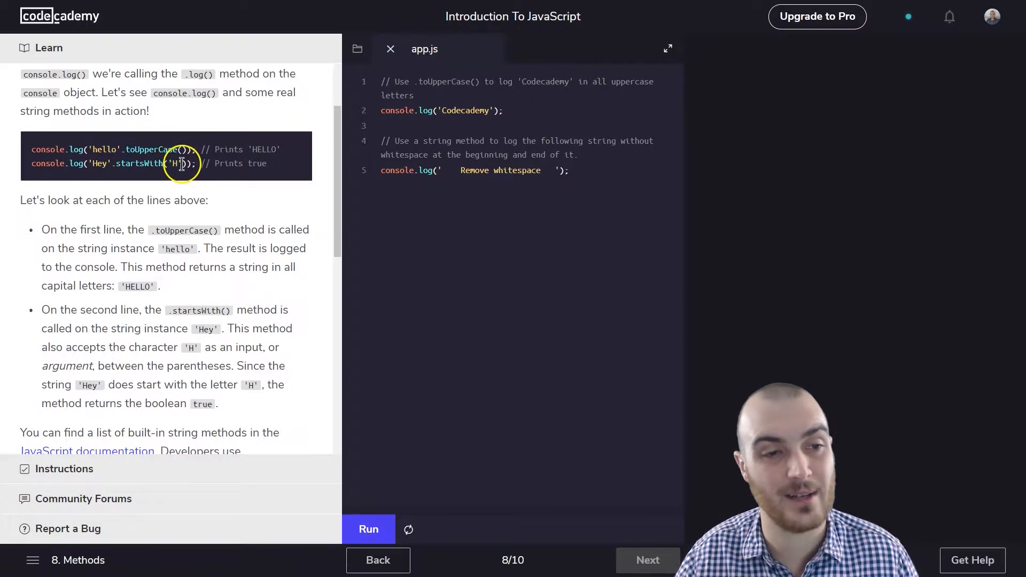
scroll(down, 3)
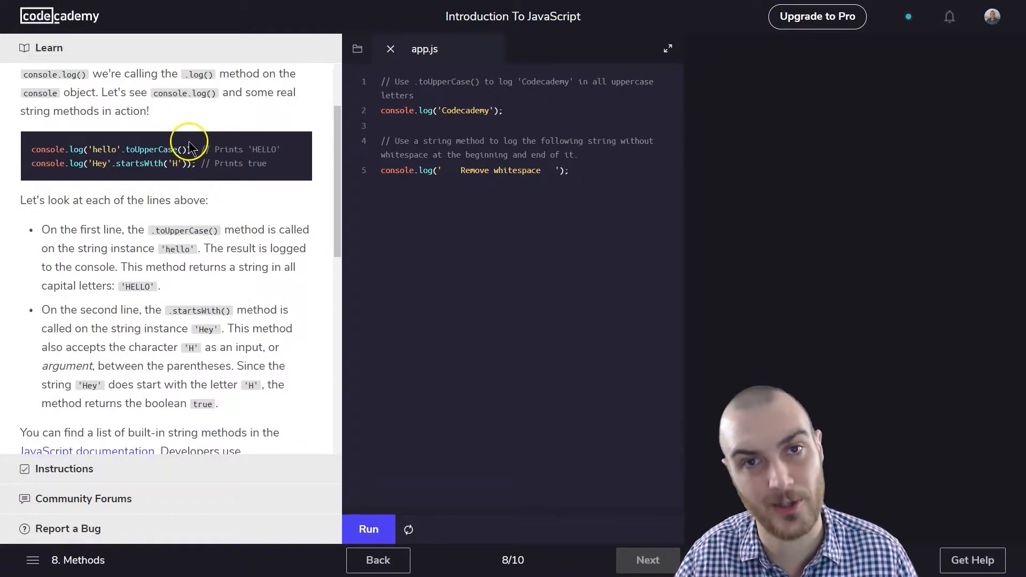
scroll(down, 3)
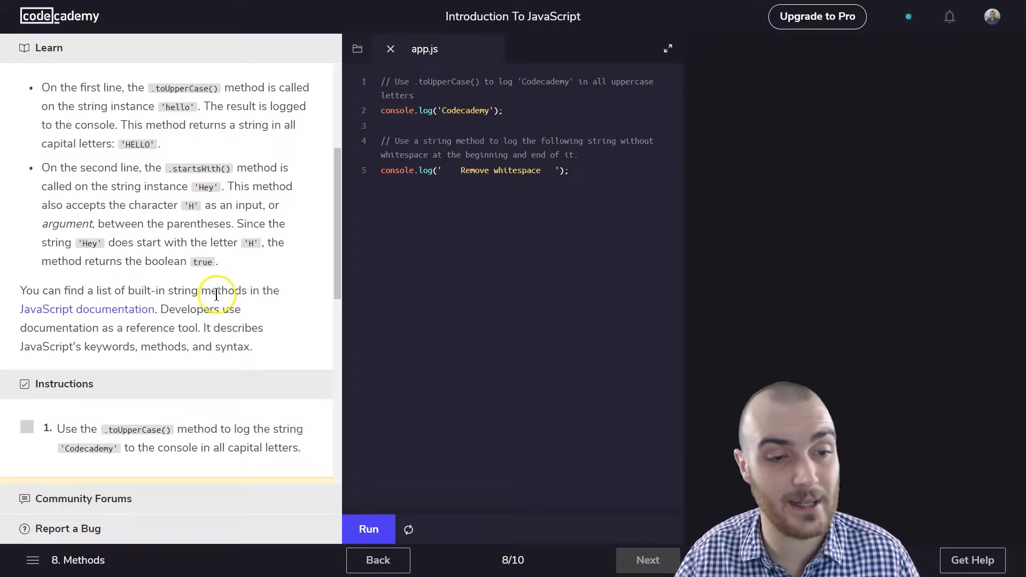
mouse_move(271, 299)
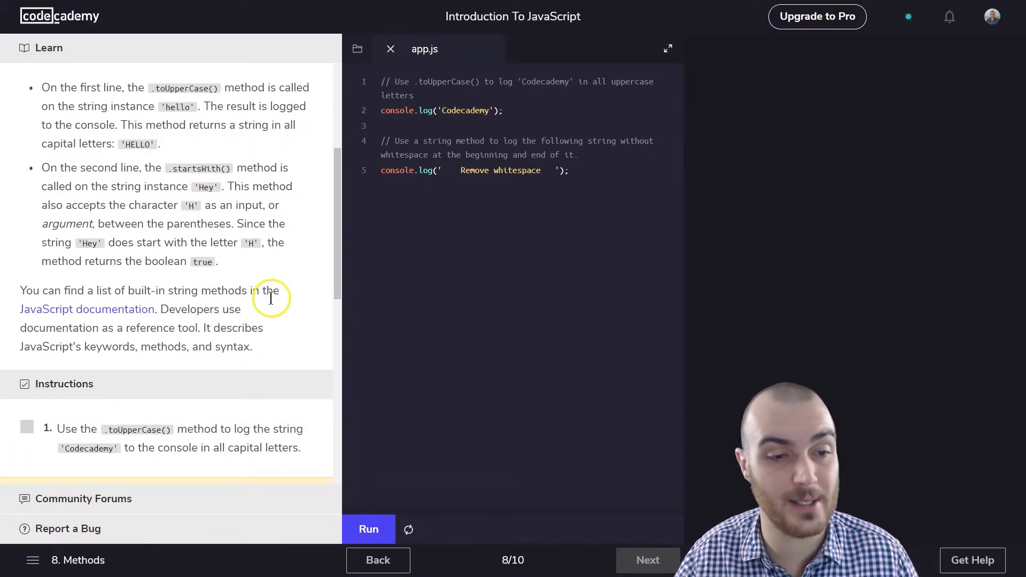
mouse_move(110, 313)
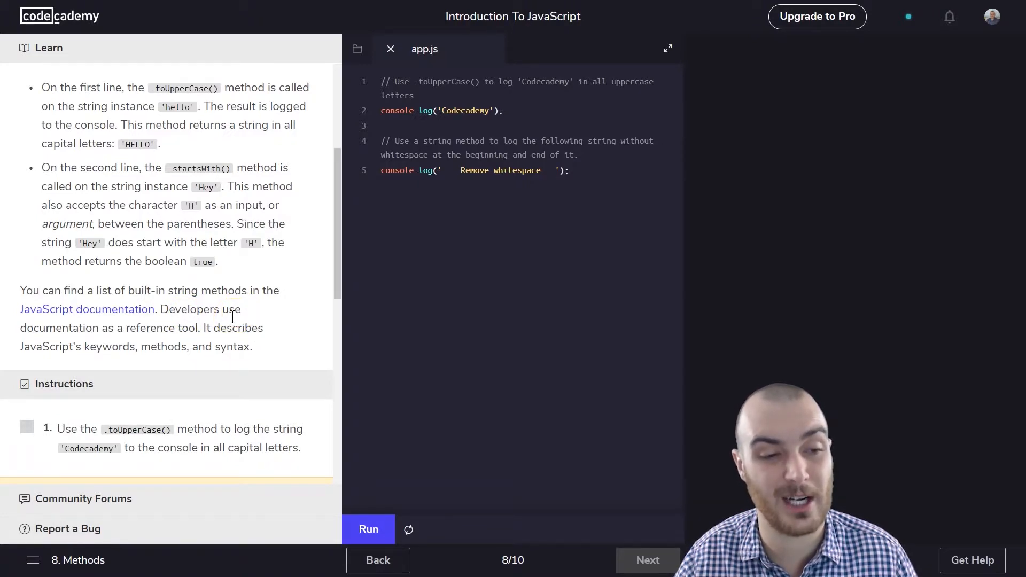
mouse_move(232, 333)
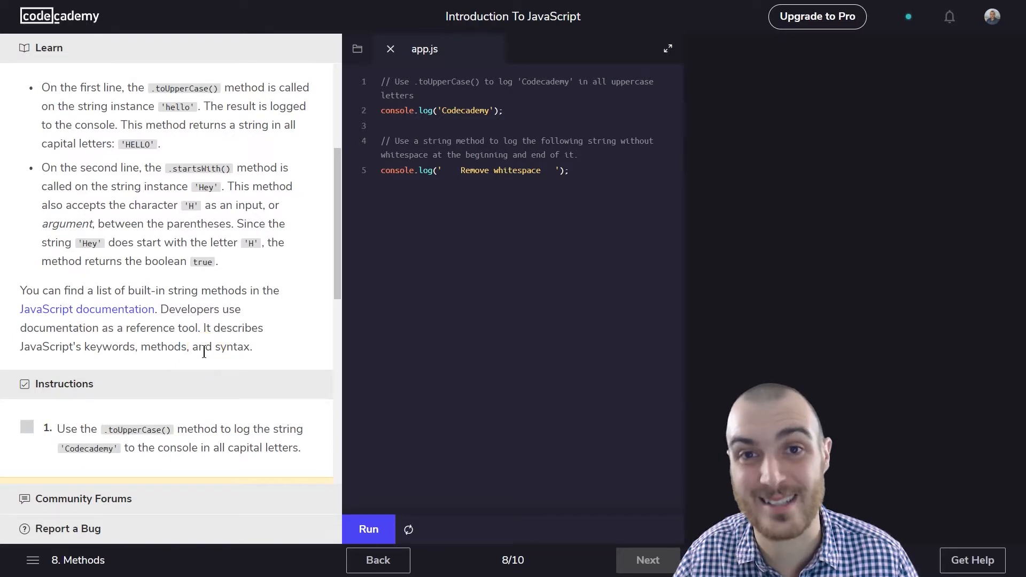
mouse_move(125, 309)
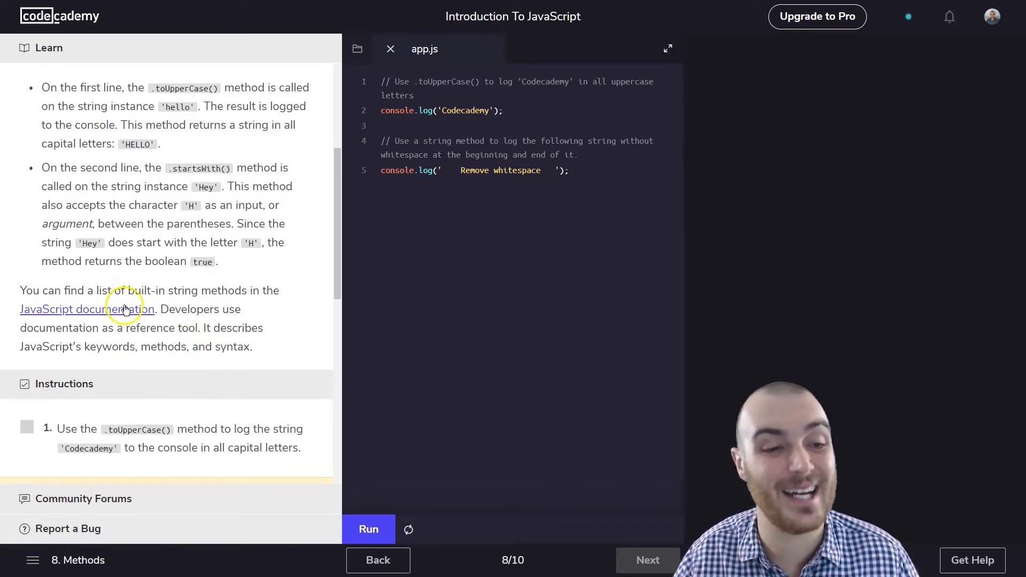
mouse_move(123, 307)
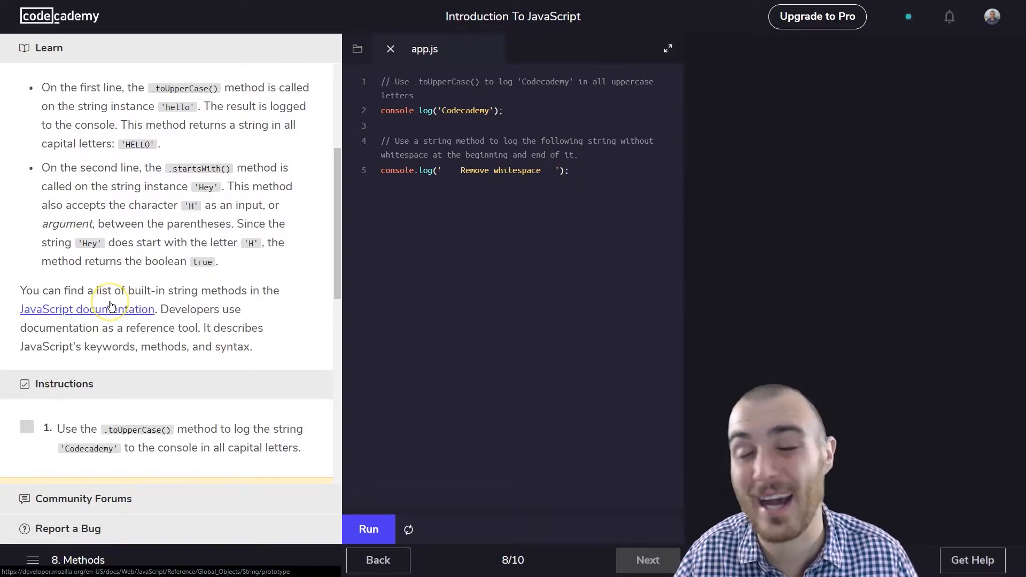
mouse_move(62, 317)
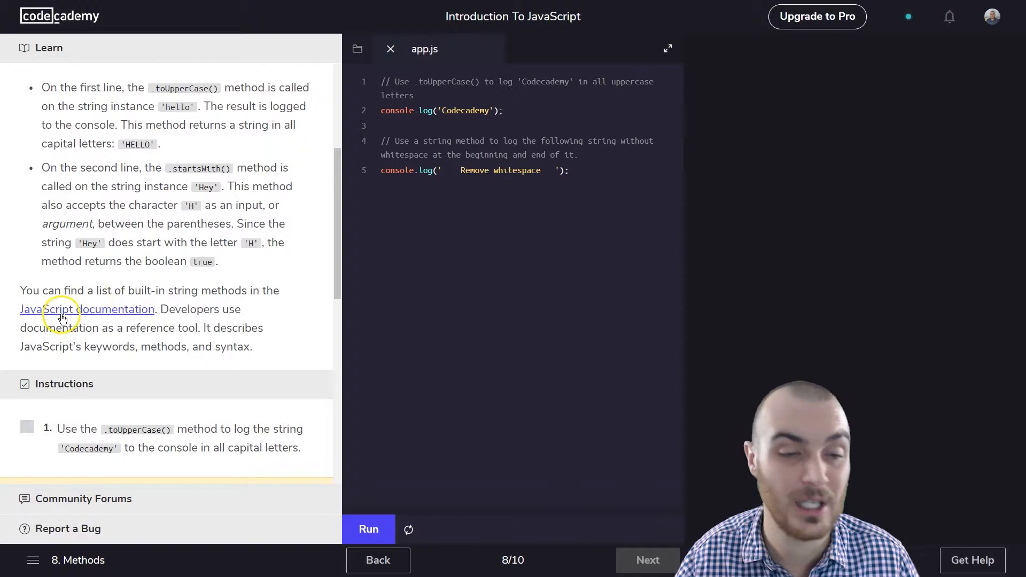
mouse_move(66, 316)
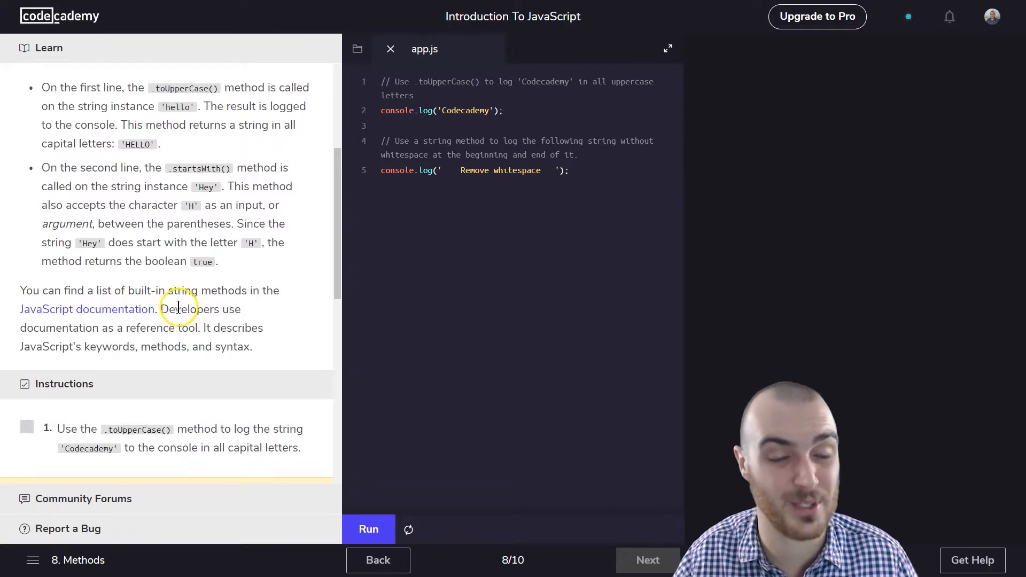
scroll(down, 3)
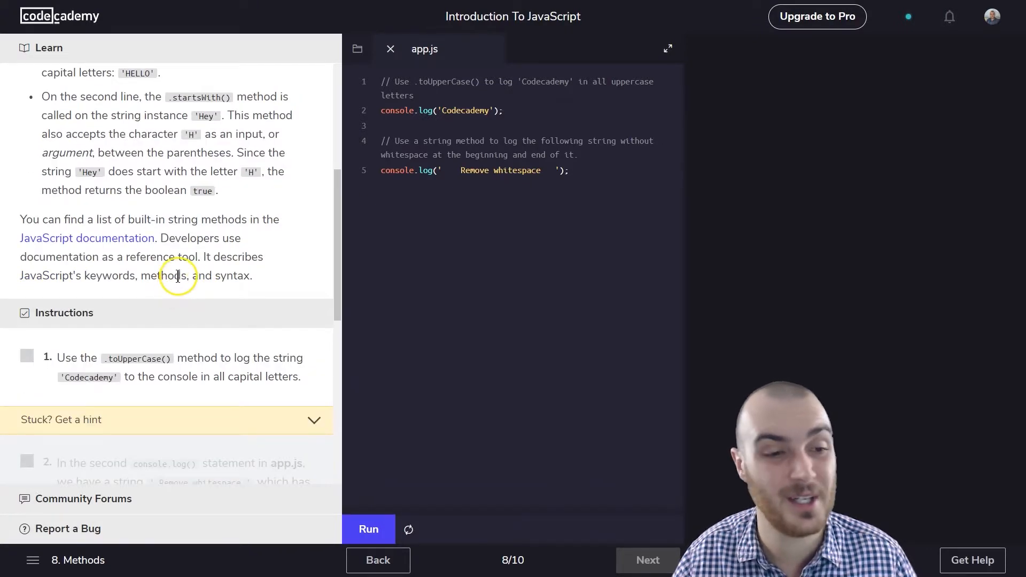
mouse_move(82, 233)
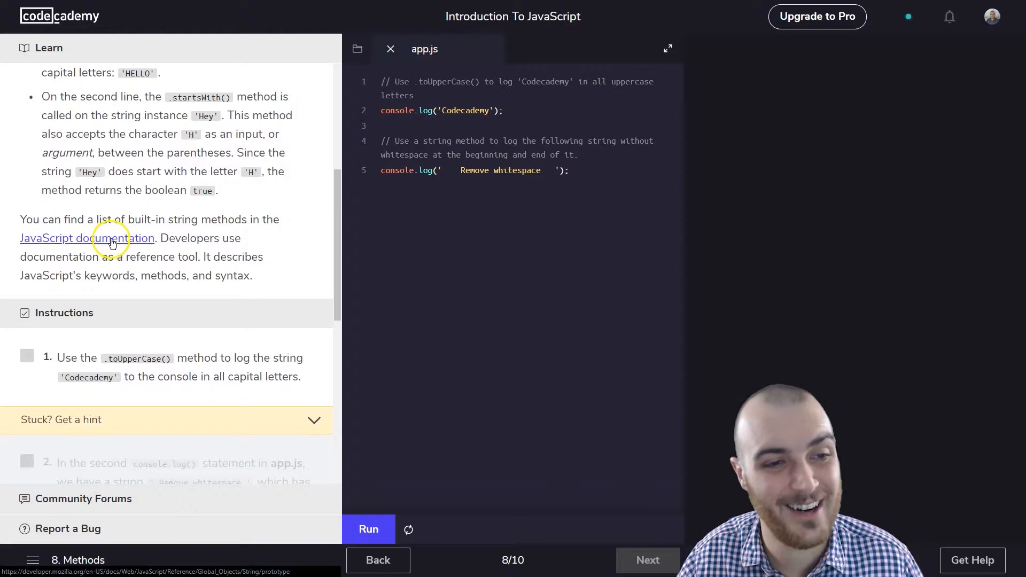
mouse_move(193, 202)
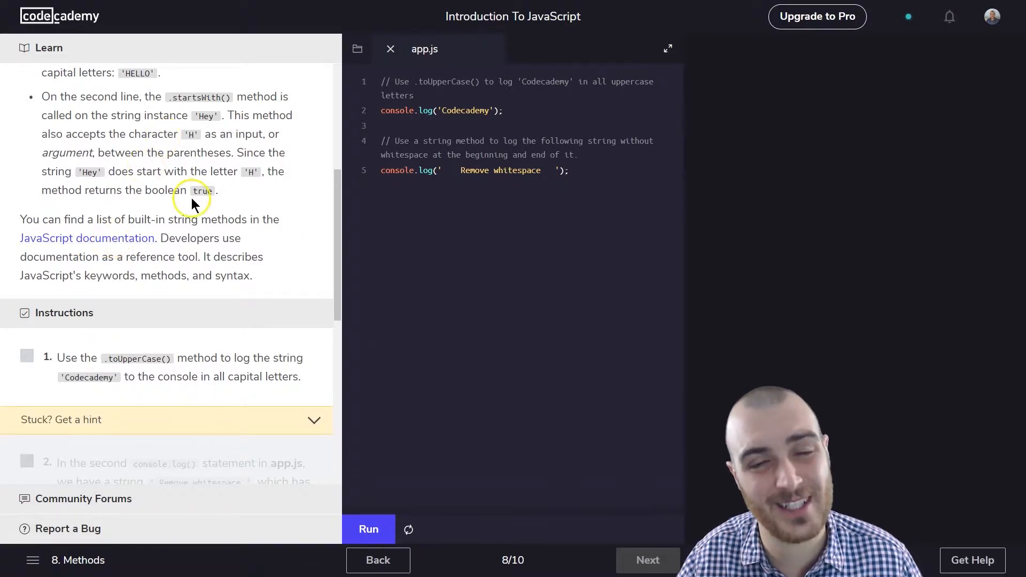
mouse_move(209, 336)
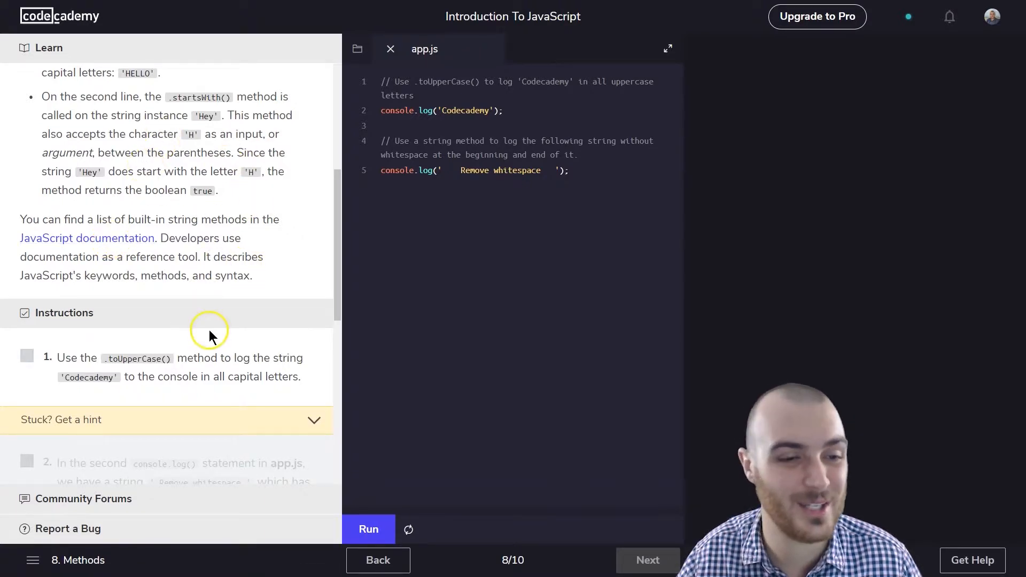
scroll(down, 3)
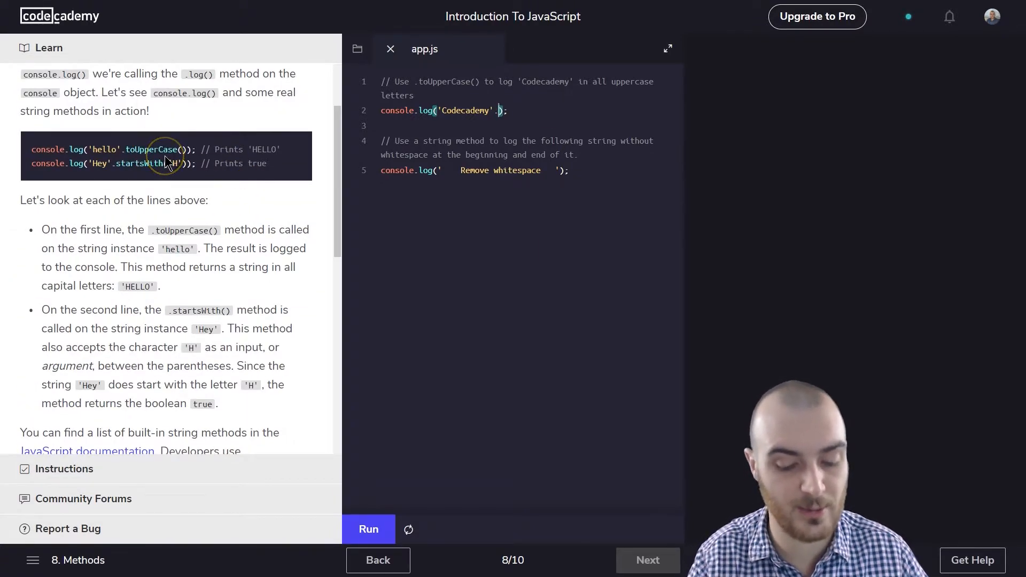
text(.toUpperCase()
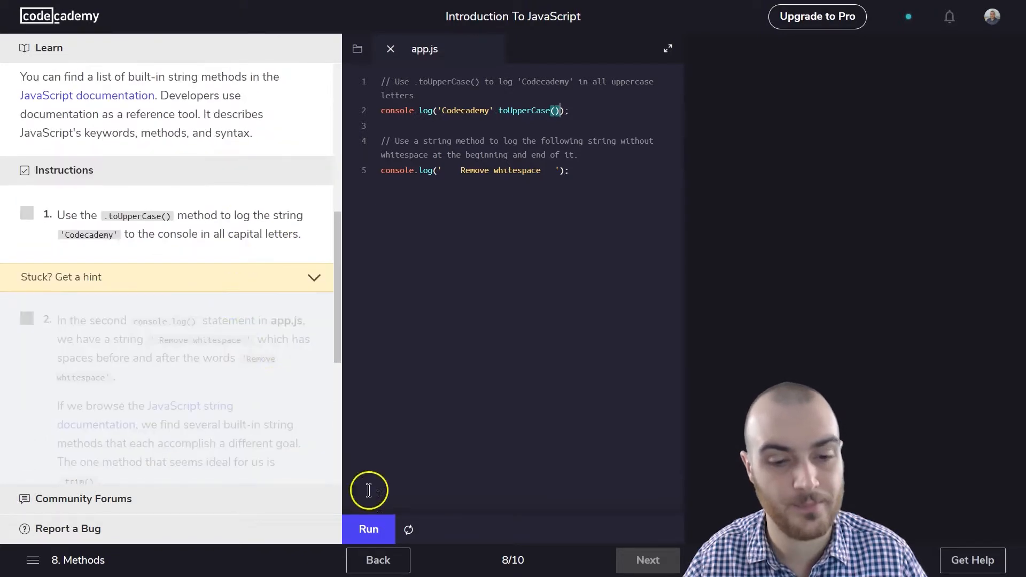
click(369, 529)
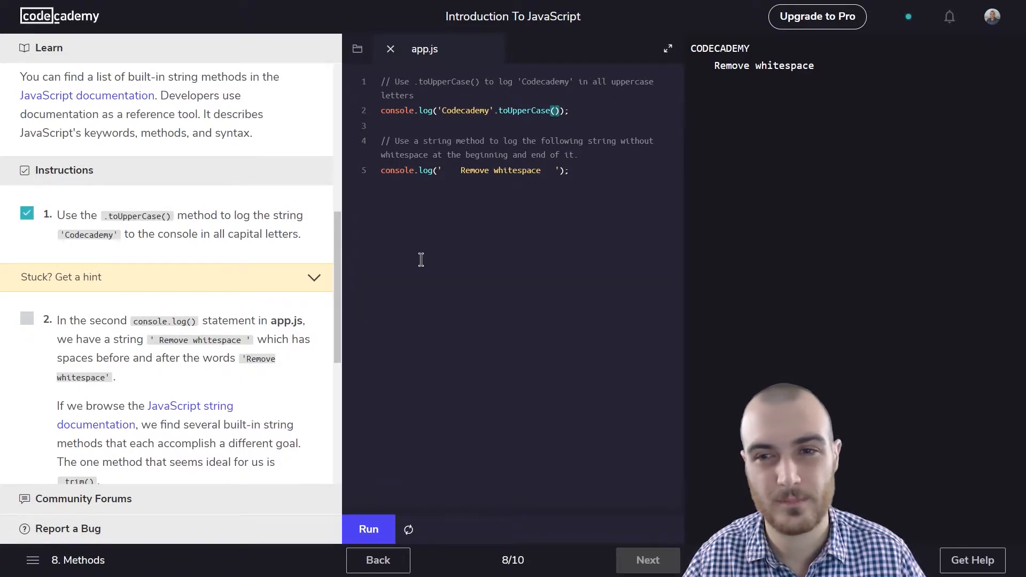
mouse_move(788, 71)
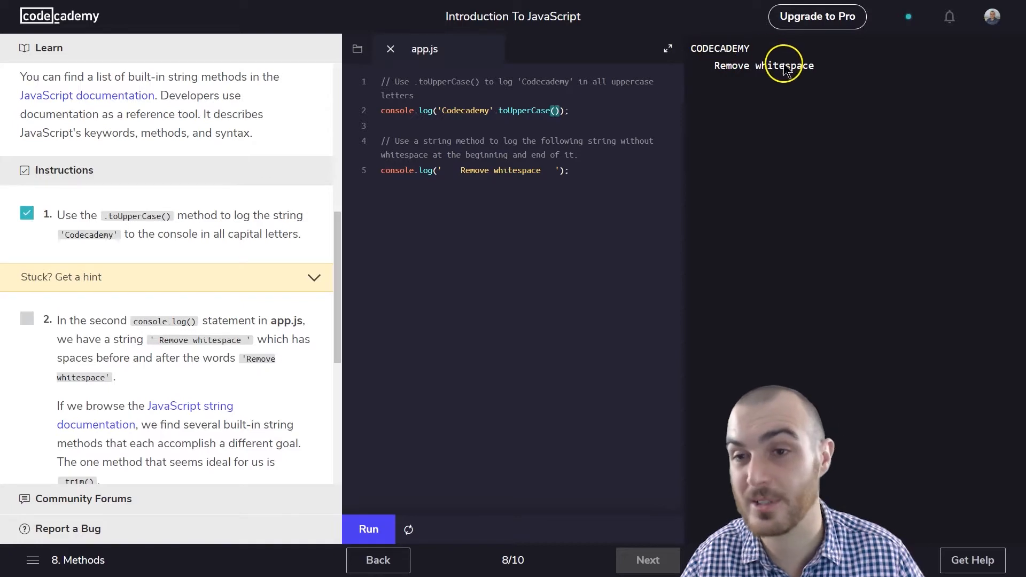
scroll(down, 3)
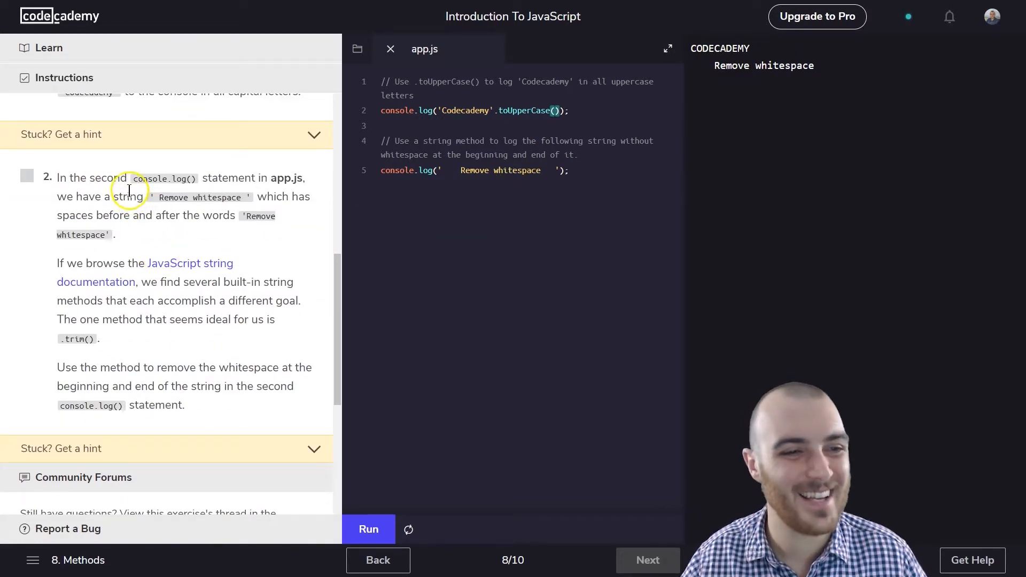
mouse_move(271, 177)
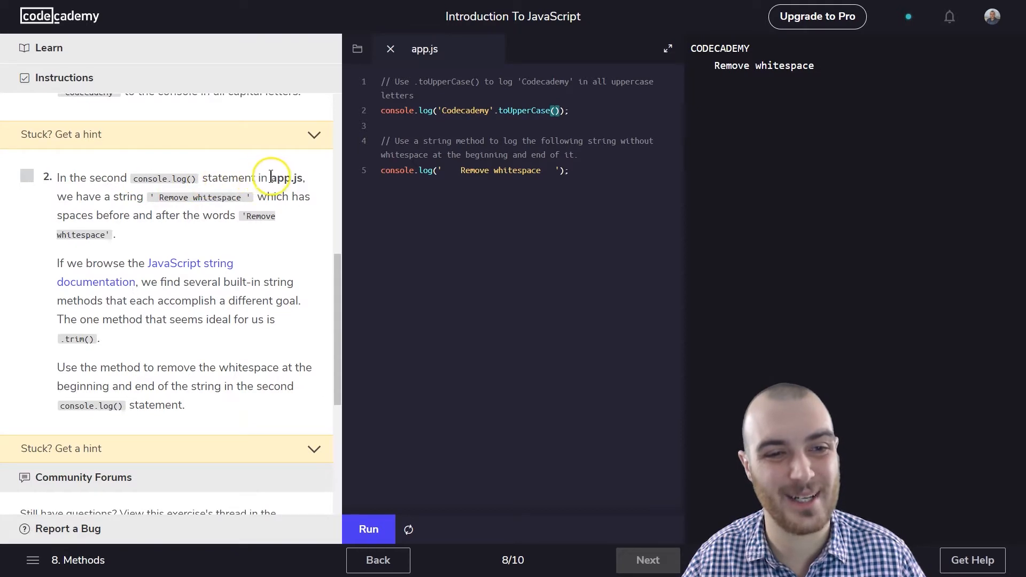
mouse_move(339, 151)
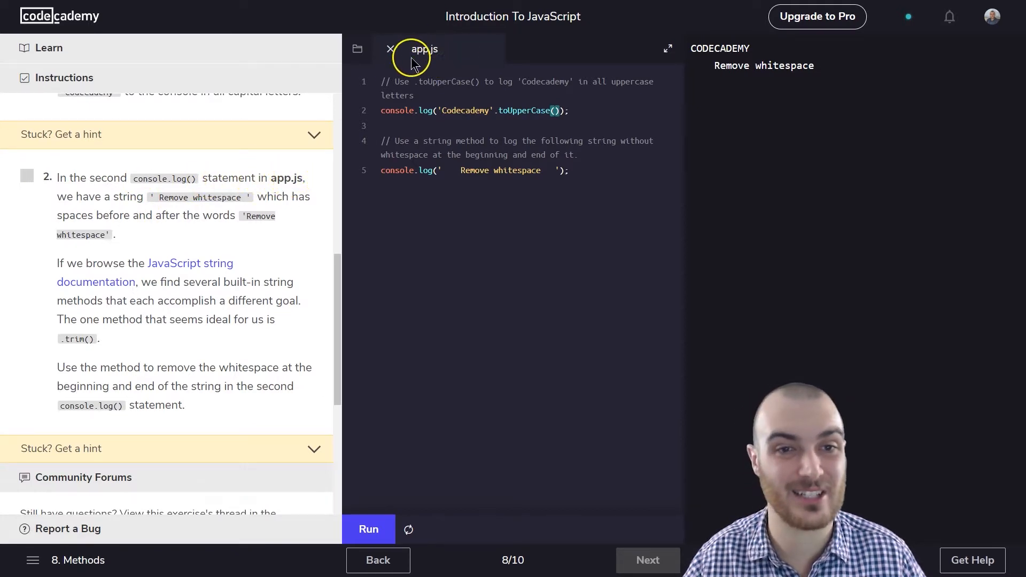
mouse_move(131, 201)
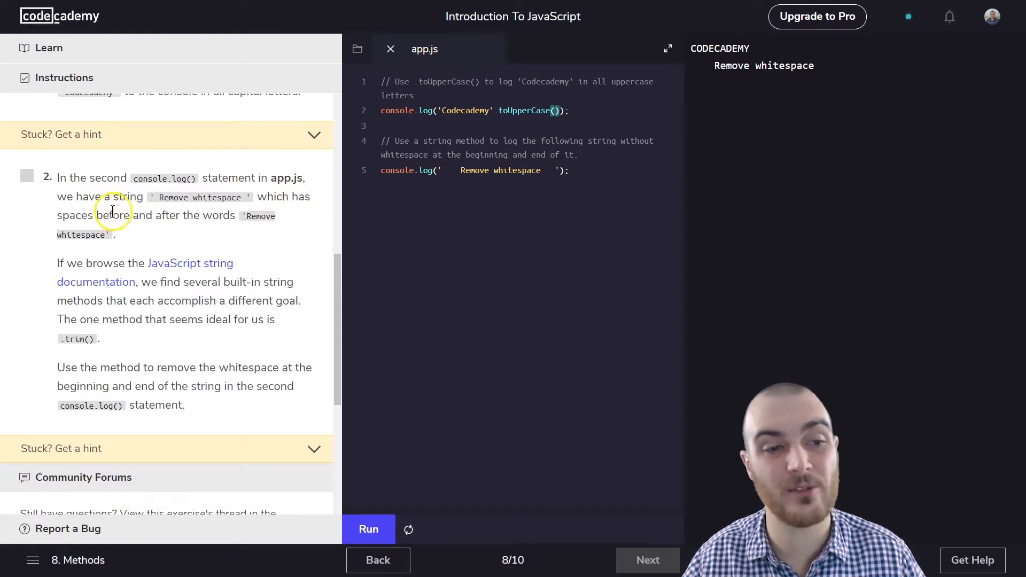
mouse_move(211, 230)
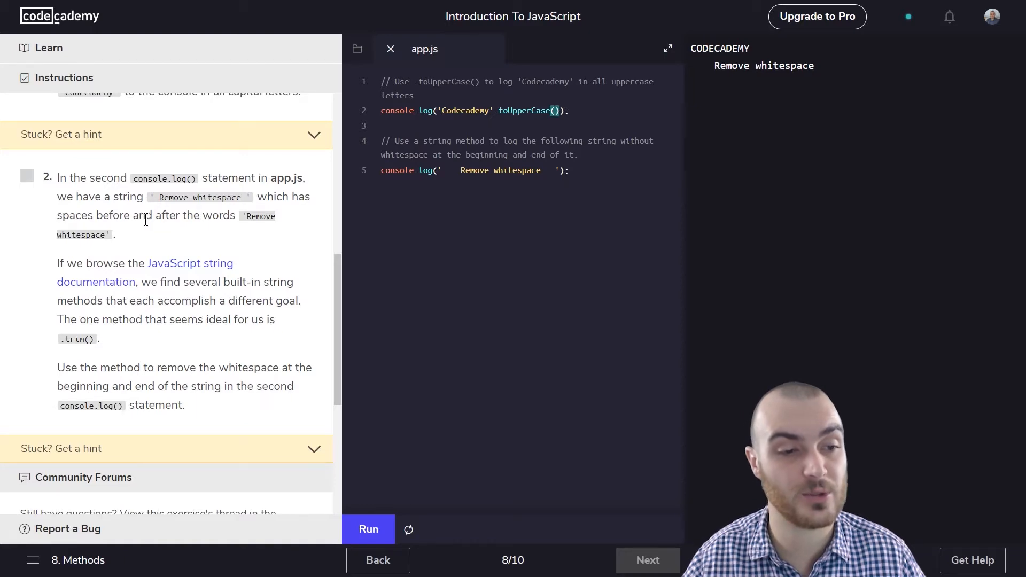
scroll(down, 3)
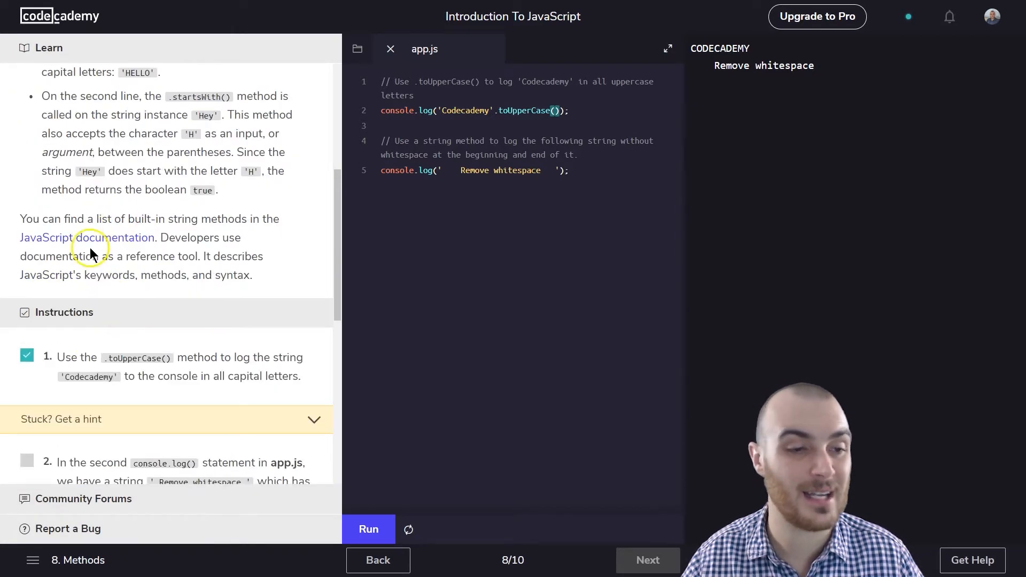
scroll(down, 3)
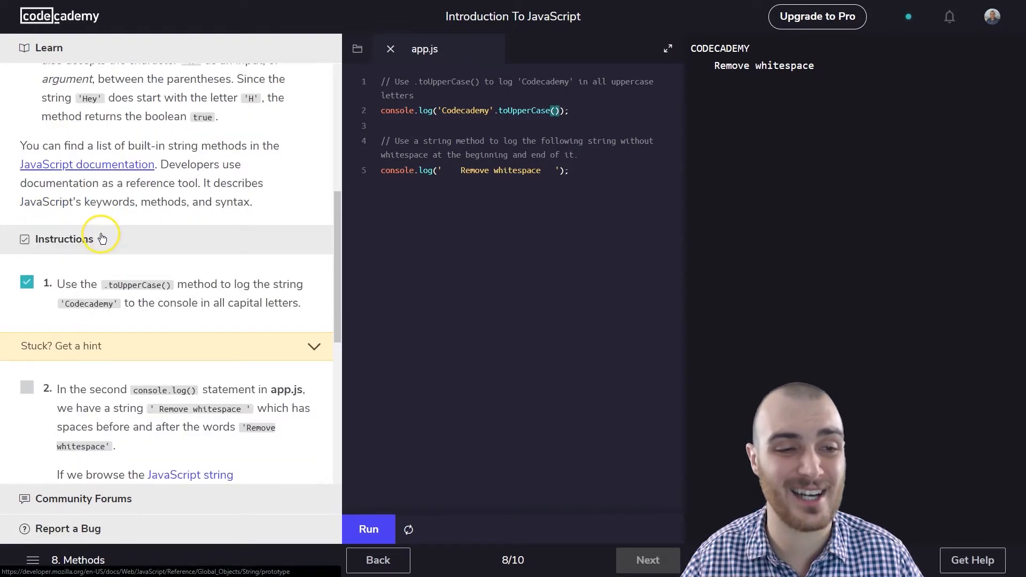
scroll(down, 3)
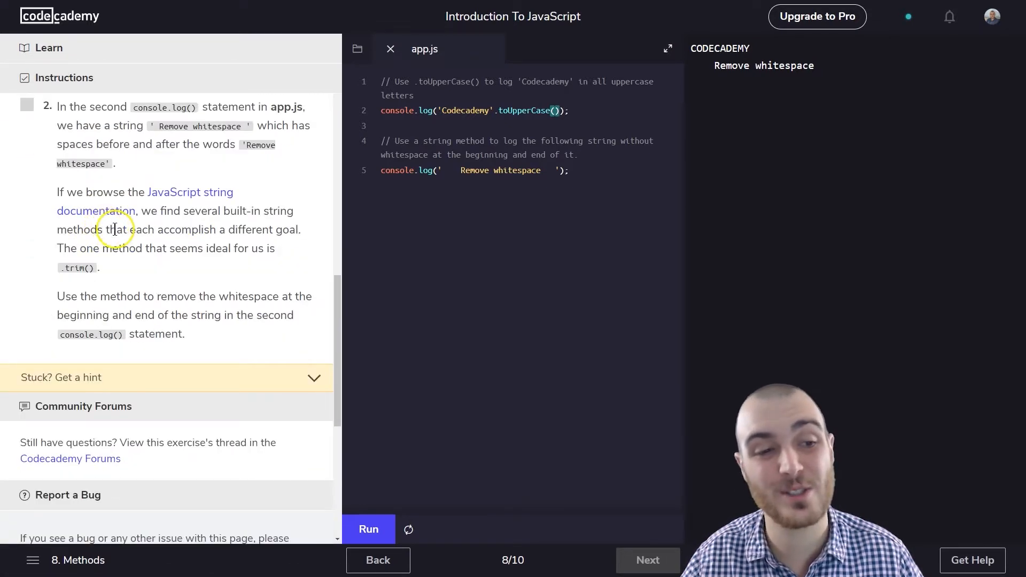
mouse_move(141, 217)
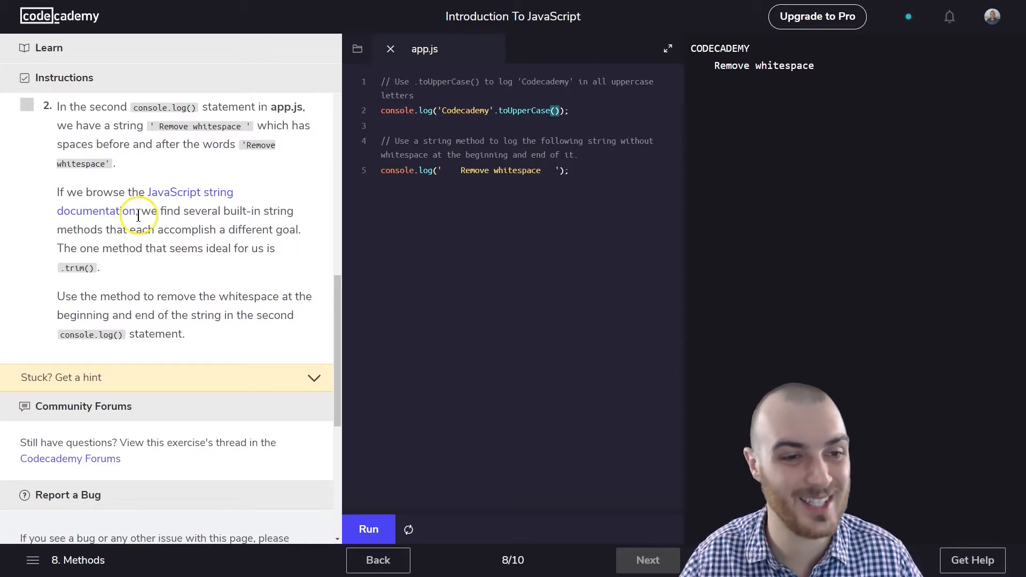
mouse_move(197, 265)
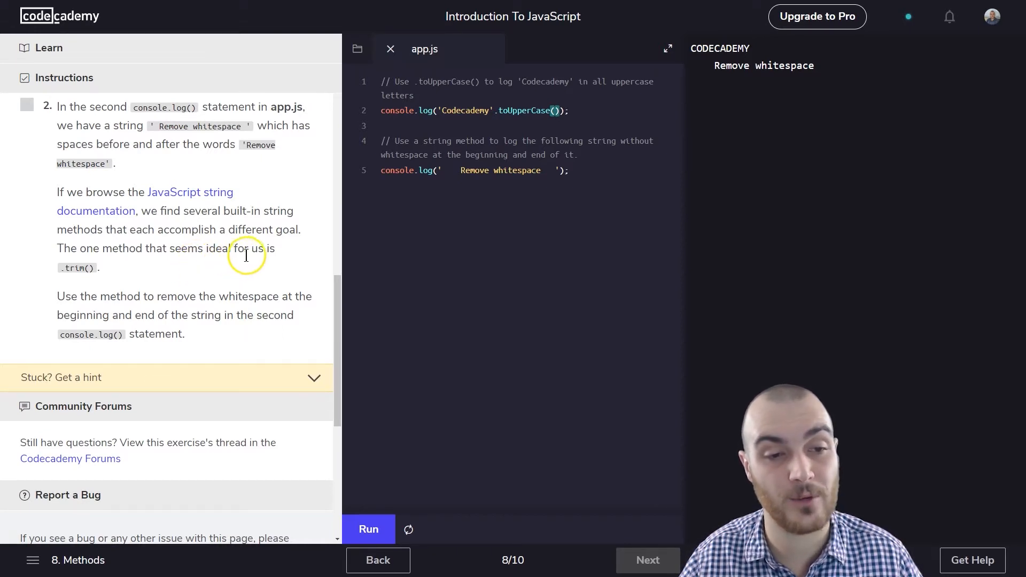
mouse_move(277, 255)
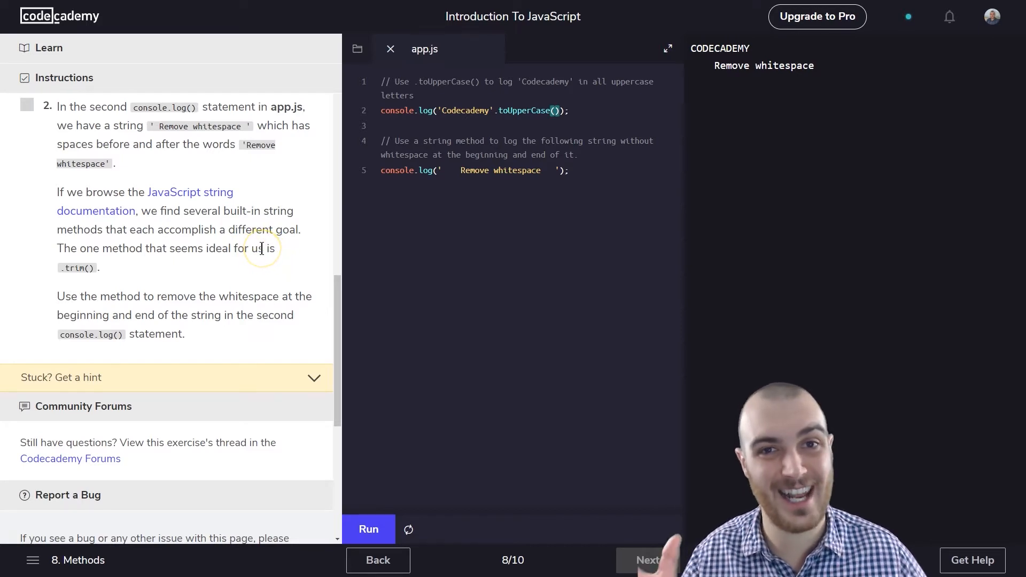
mouse_move(350, 322)
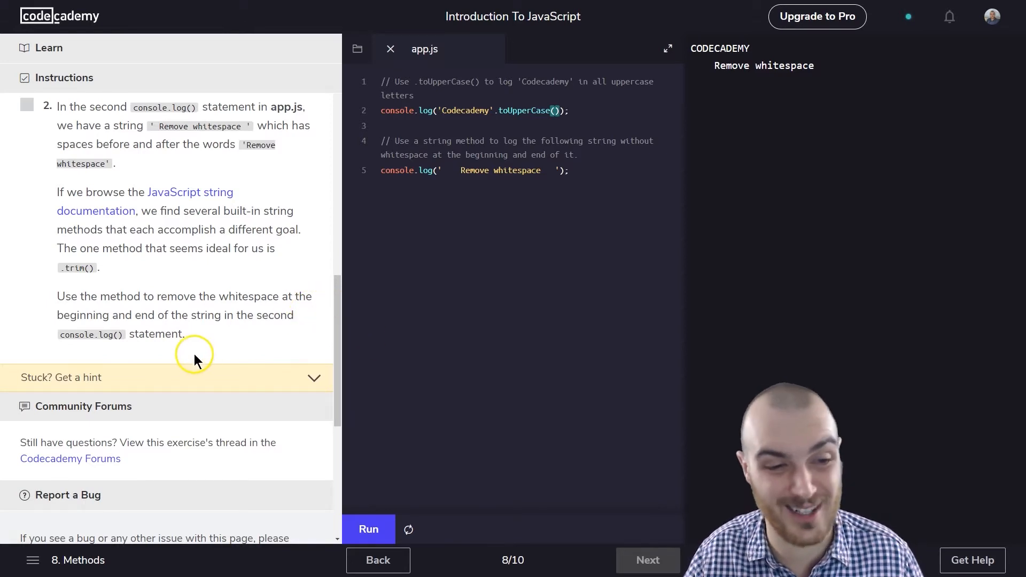
mouse_move(158, 296)
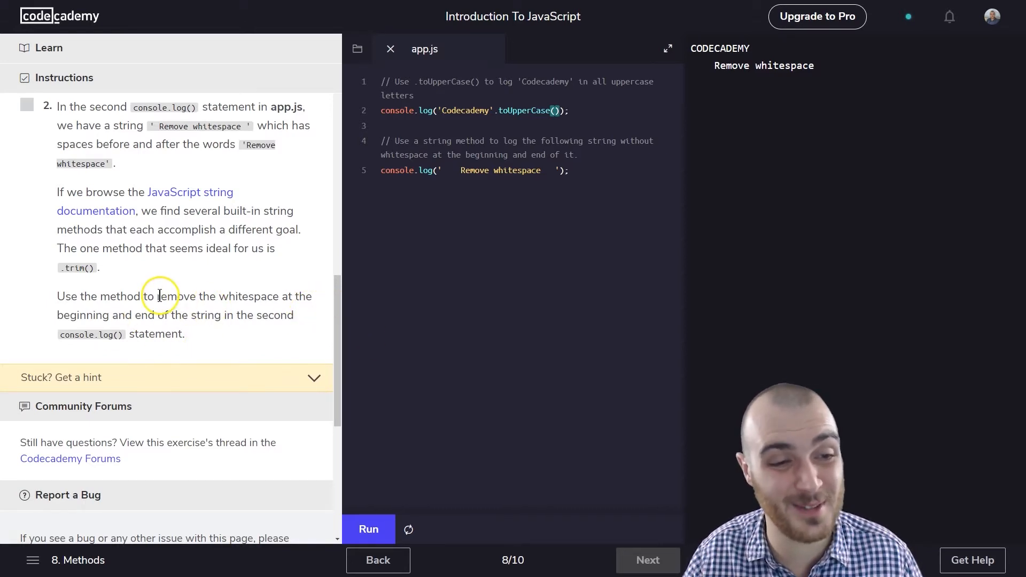
mouse_move(222, 296)
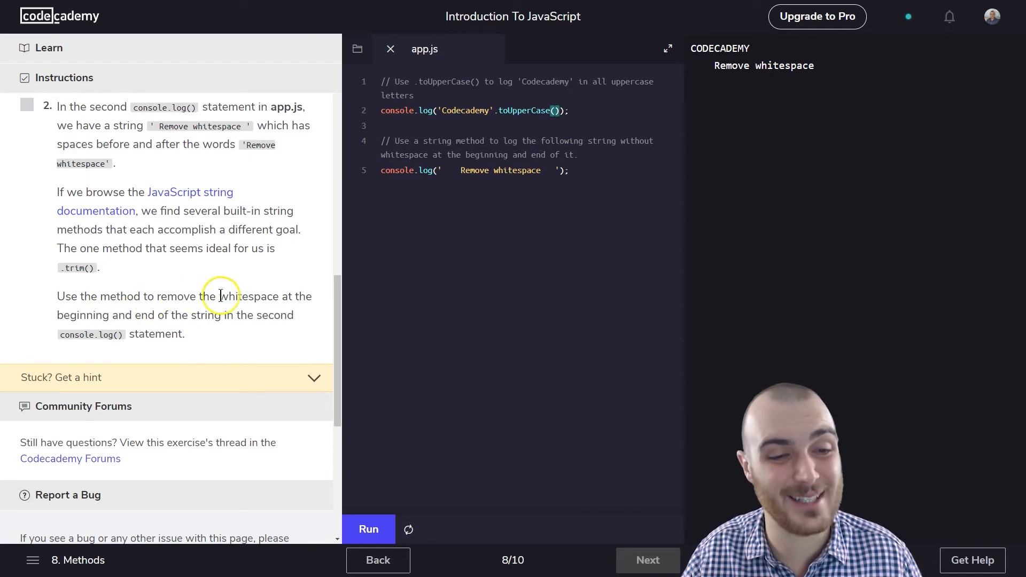
mouse_move(272, 295)
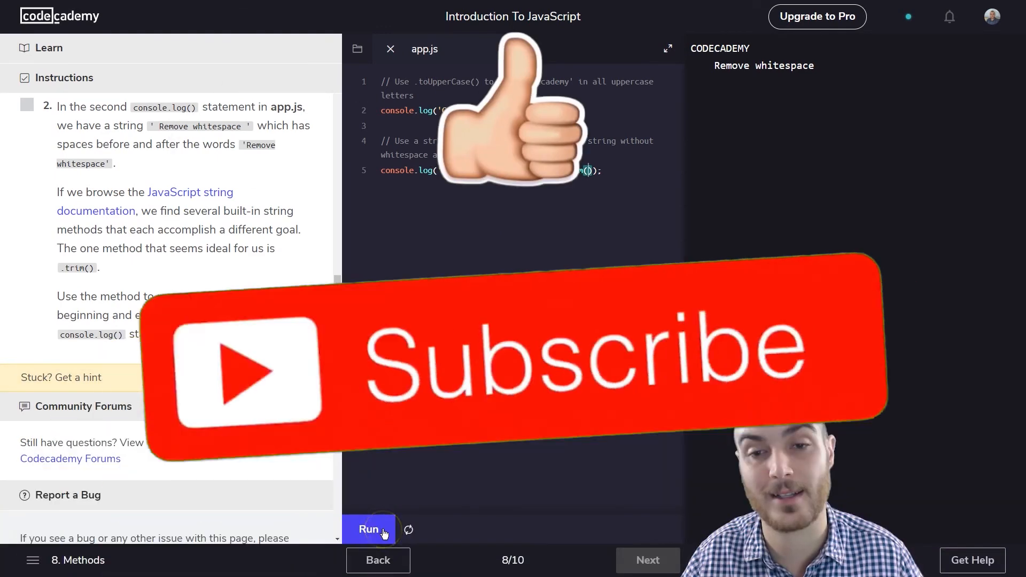
Run app.js so line 5's .trim() prints 'Remove whitespace' without padding
click(368, 529)
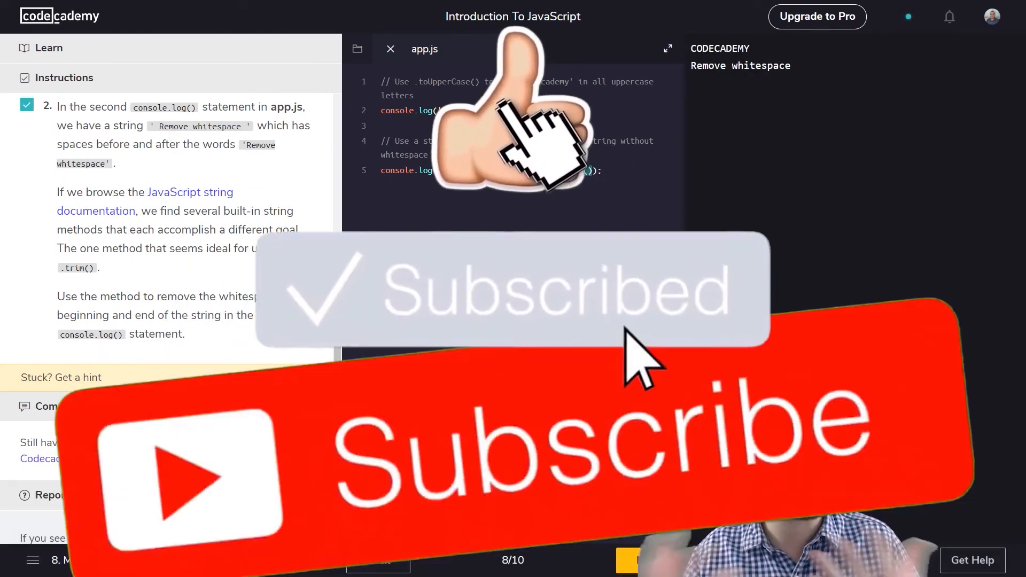